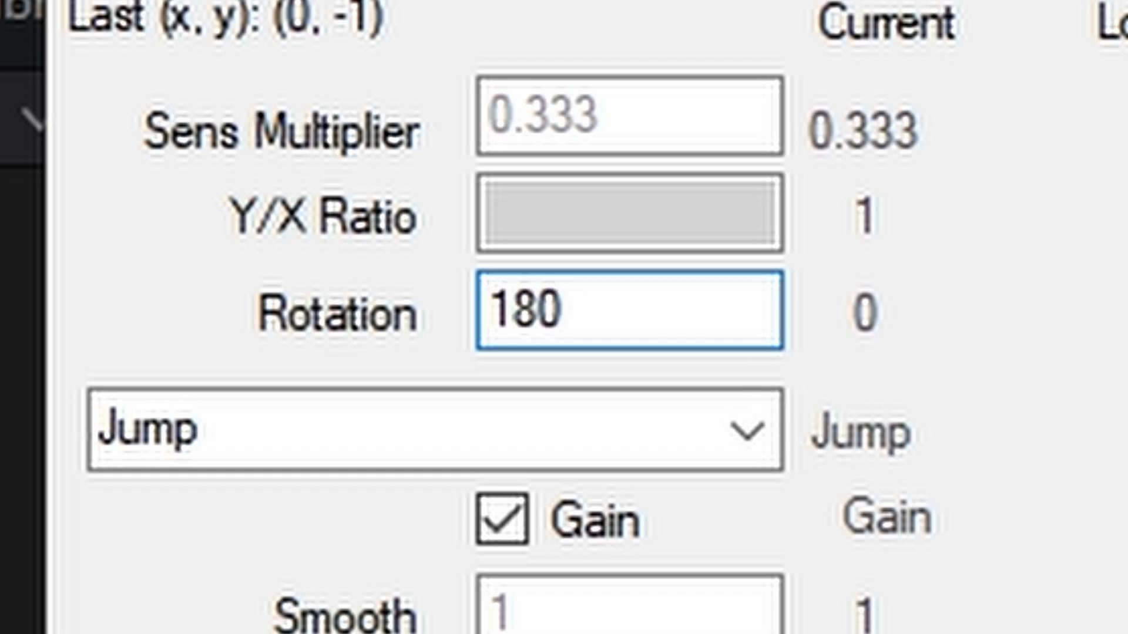
Search Windows for 'device manager'.
{"action": "type", "text": "device manager"}
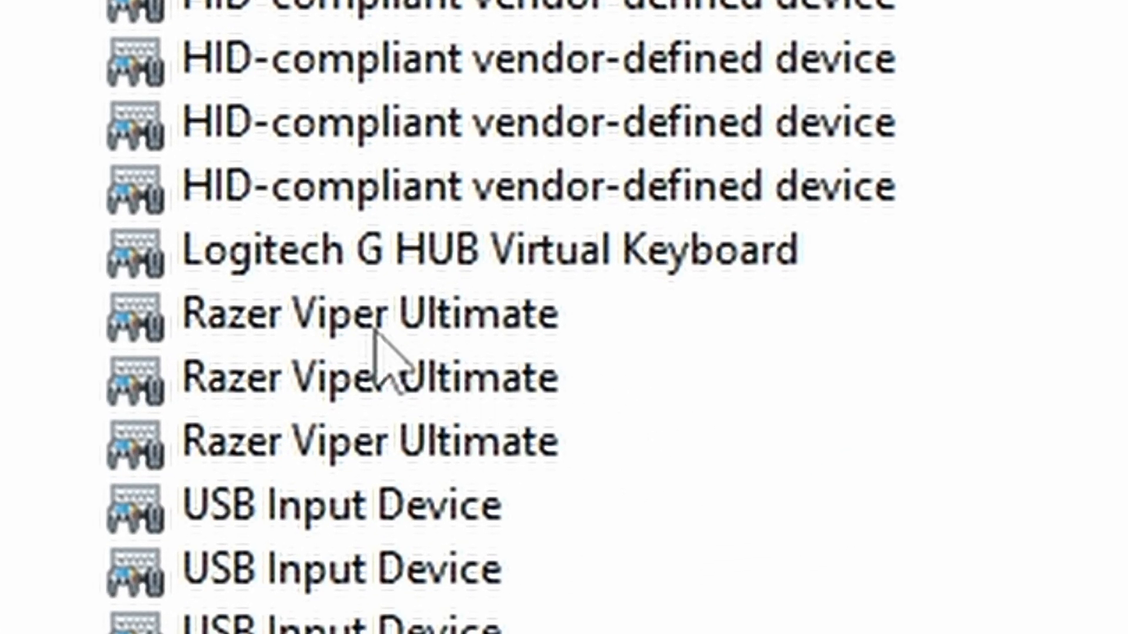
Select the first Razer Viper Ultimate entry in Device Manager.
{"action": "left_click", "coordinate": [359, 443]}
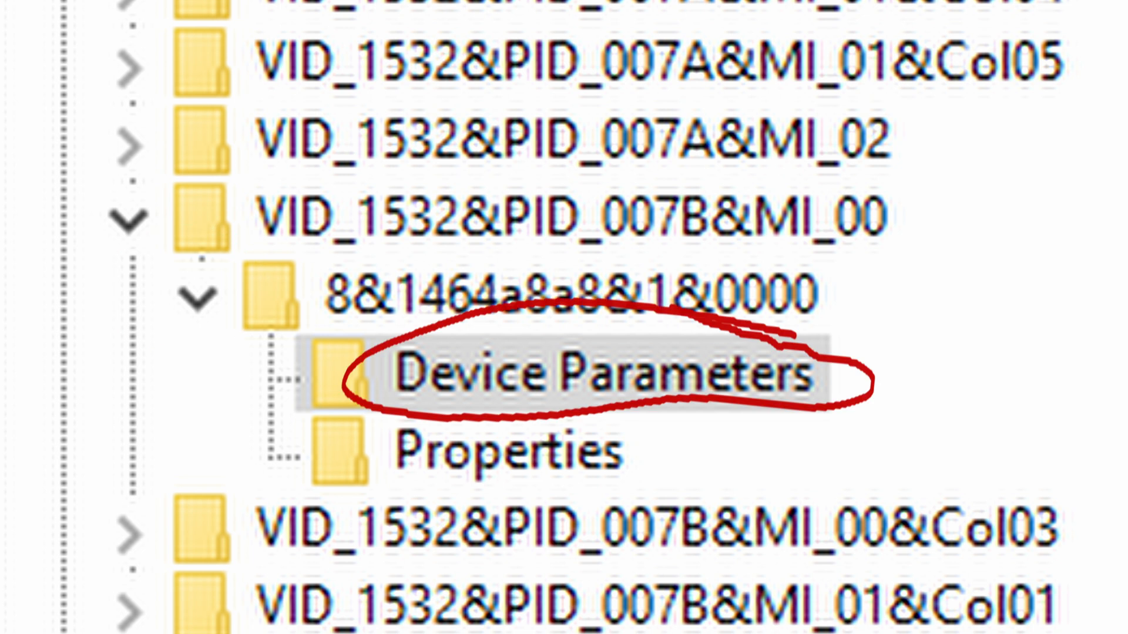
Open the VID_1532&PID_007B&MI_00 Device Parameters key to reveal FlipFlopWheel.
{"action": "left_click", "coordinate": [562, 378]}
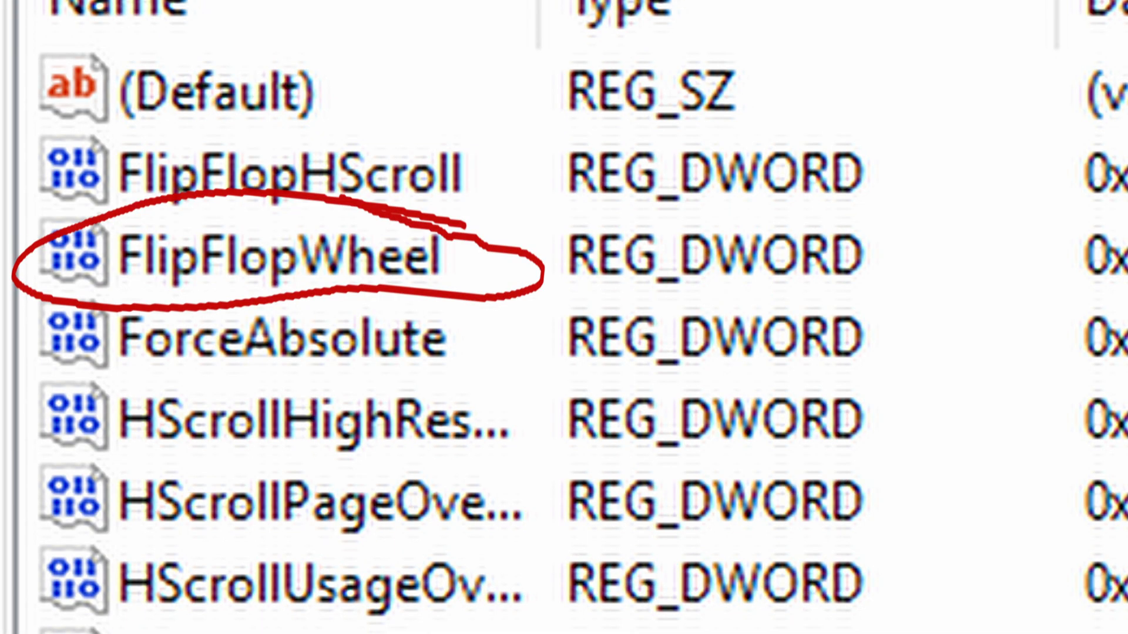